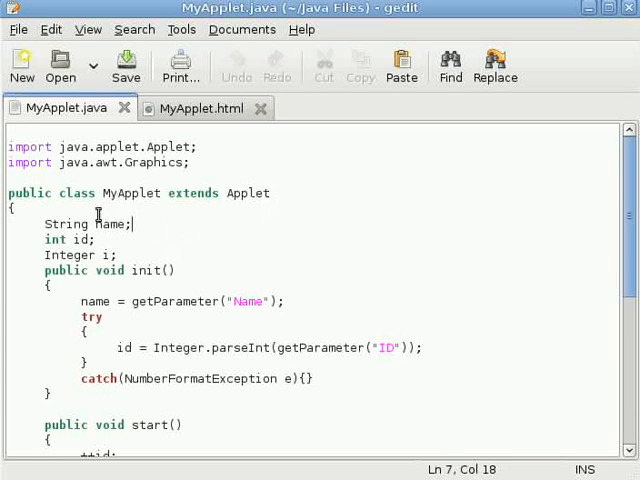
- Relate the name field in MyApplet.java to the Name and ID param tags with value Arka in MyApplet.html
double_click(110, 224)
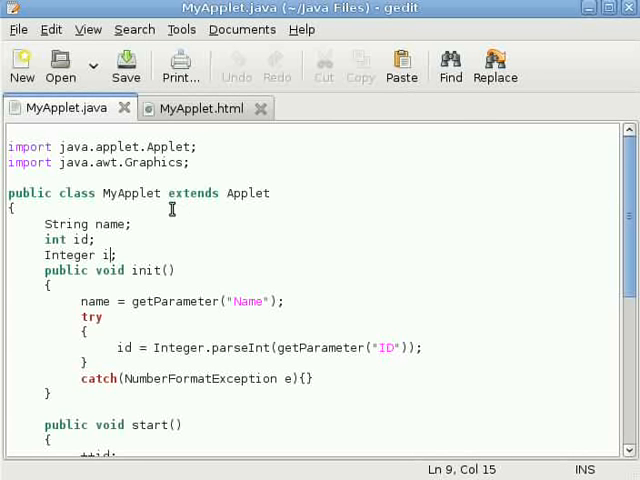
mouse_move(192, 210)
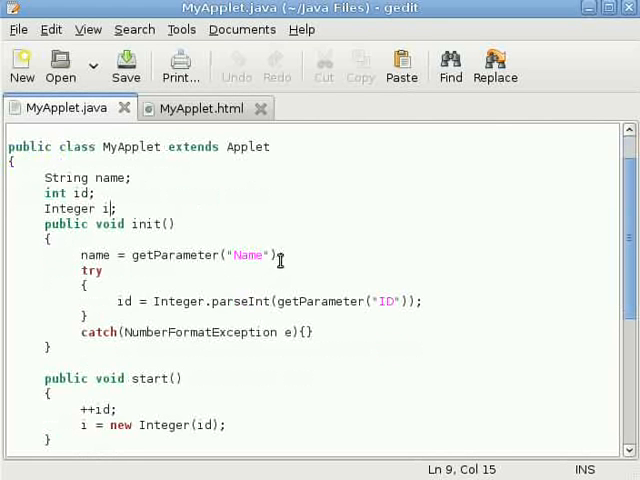
mouse_move(196, 108)
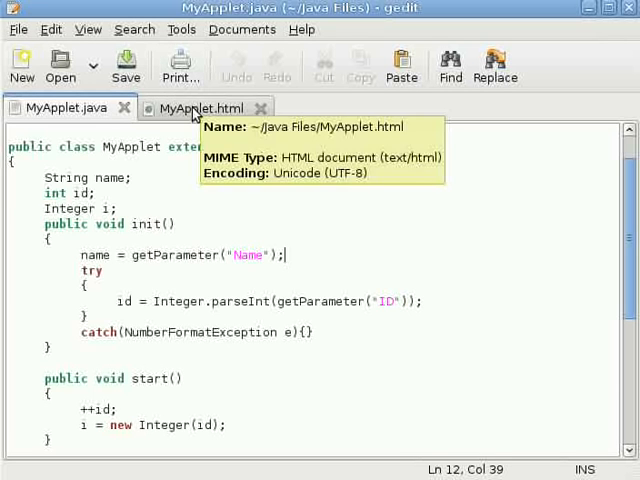
click(200, 108)
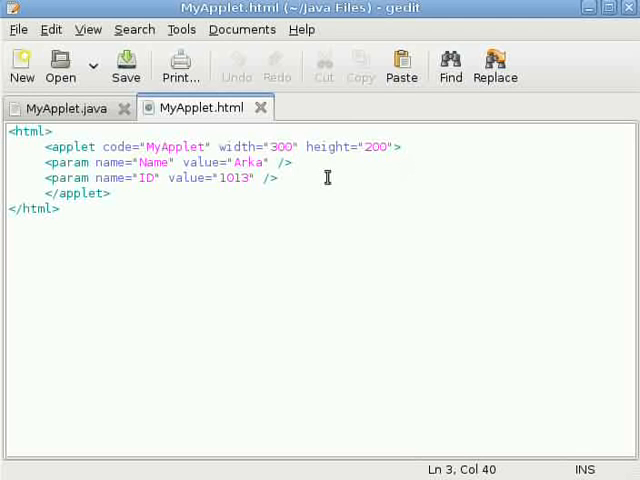
click(92, 164)
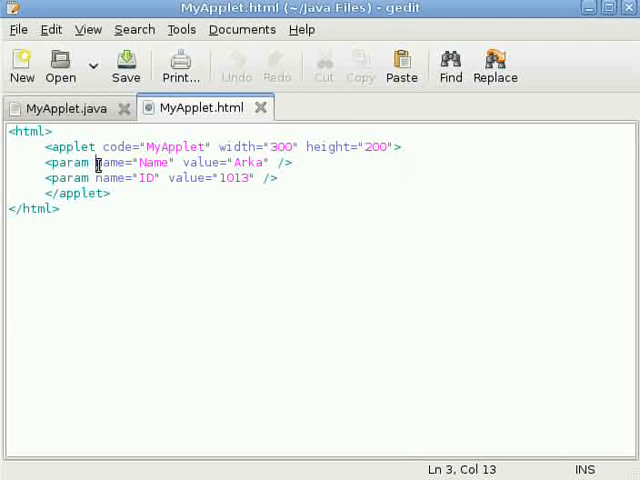
drag(96, 162, 200, 162)
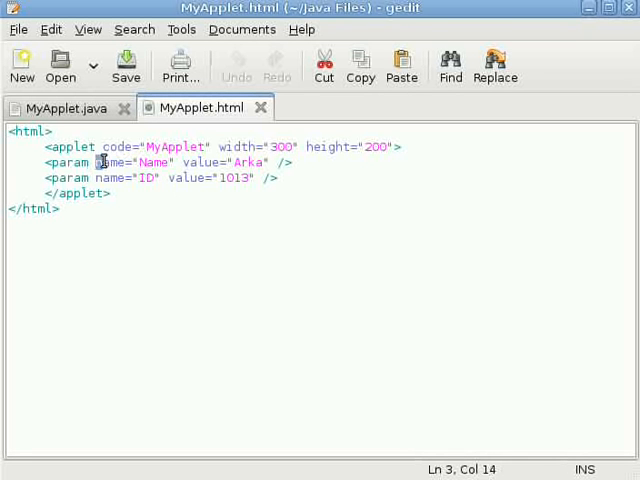
drag(96, 162, 172, 162)
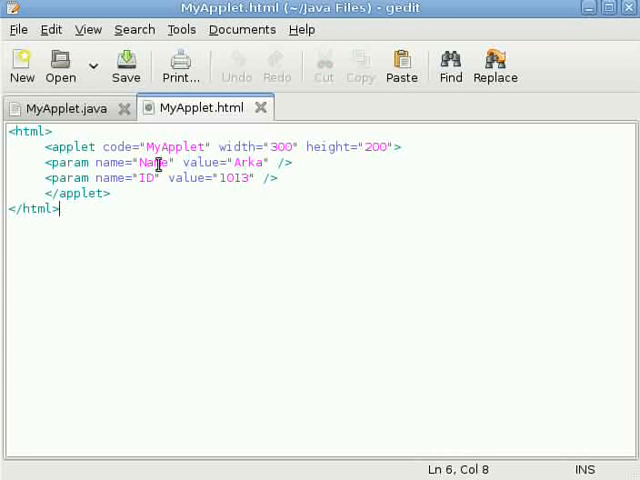
click(168, 162)
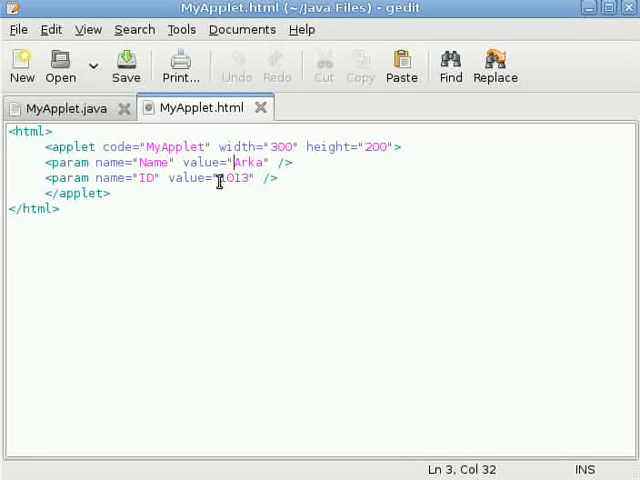
click(224, 178)
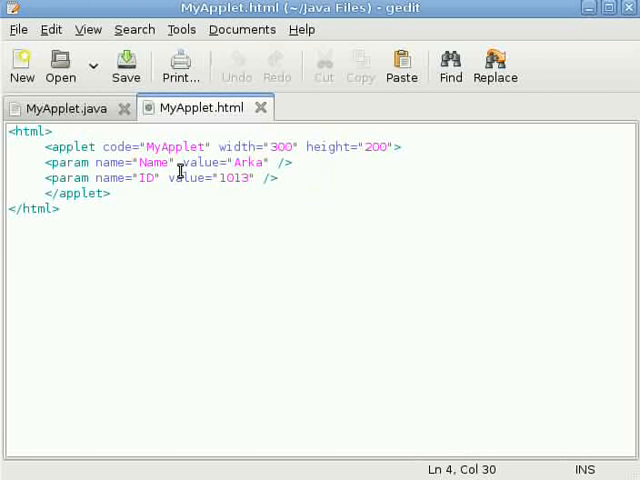
click(68, 108)
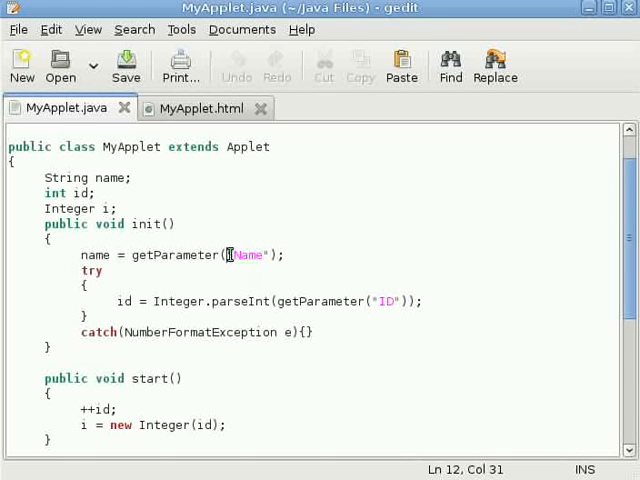
click(200, 108)
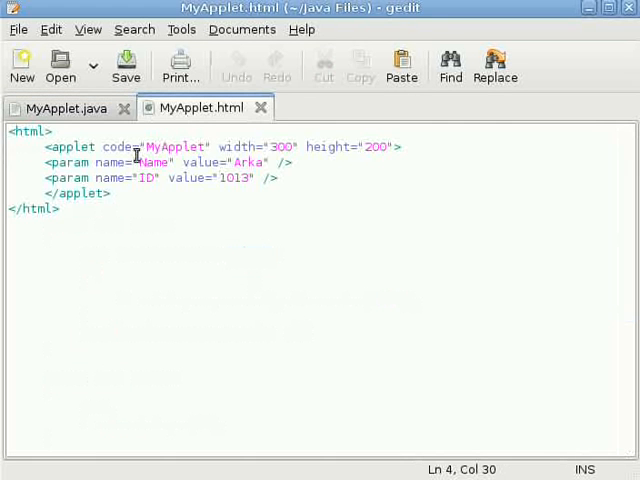
click(64, 108)
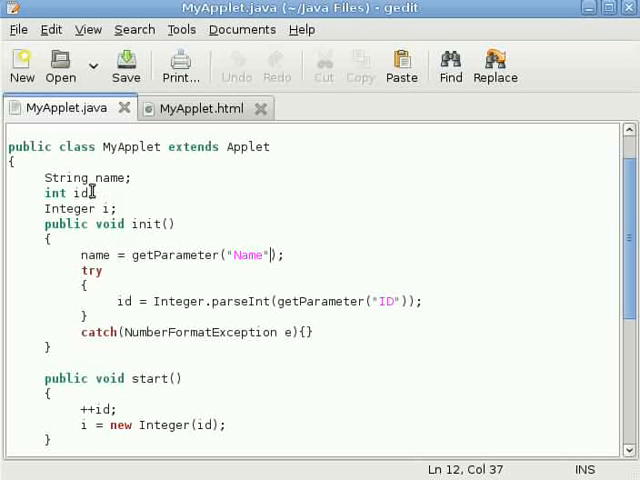
- Review the id field and the try block parsing getParameter("ID") with an empty NumberFormatException catch
double_click(110, 178)
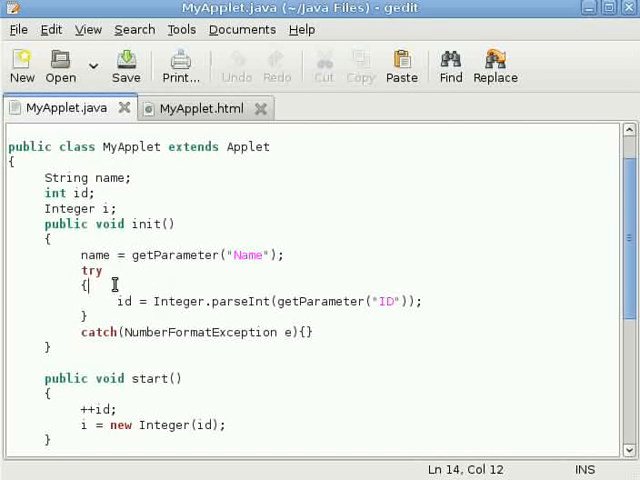
click(156, 300)
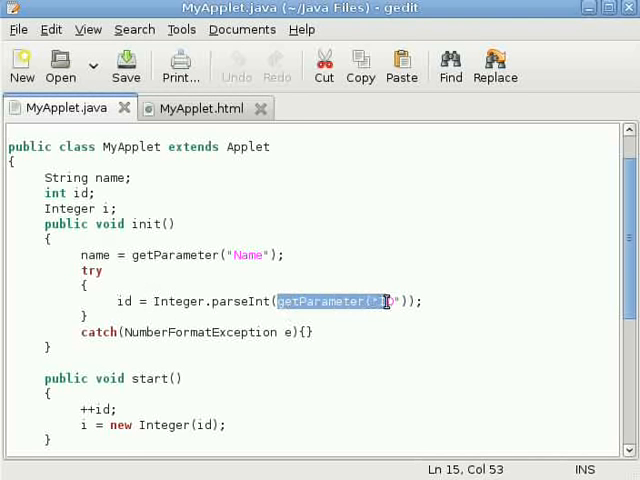
text(ID)
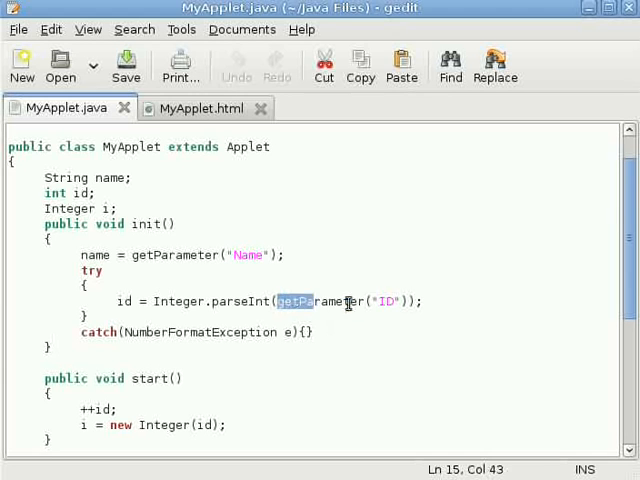
click(200, 108)
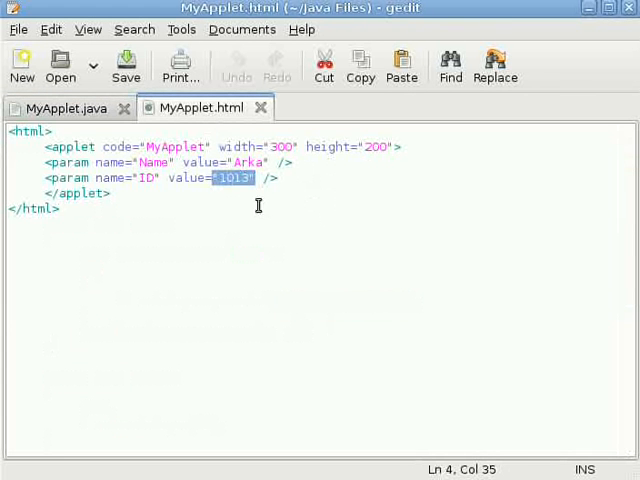
click(64, 108)
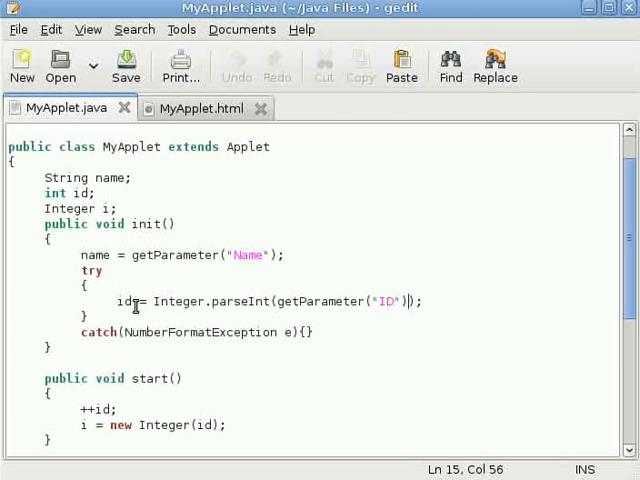
scroll(down, 3)
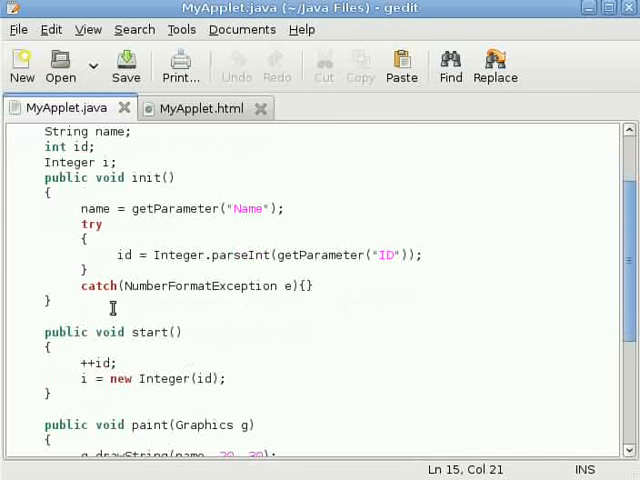
double_click(144, 284)
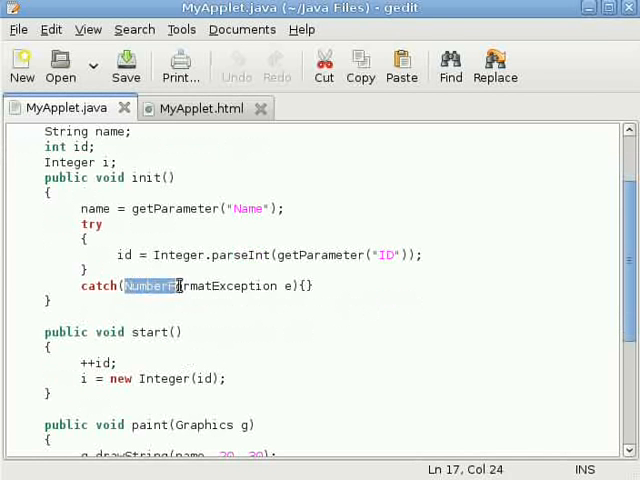
click(180, 332)
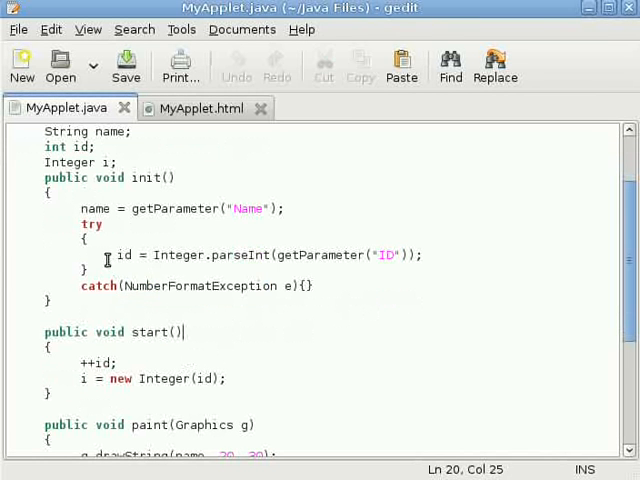
click(74, 224)
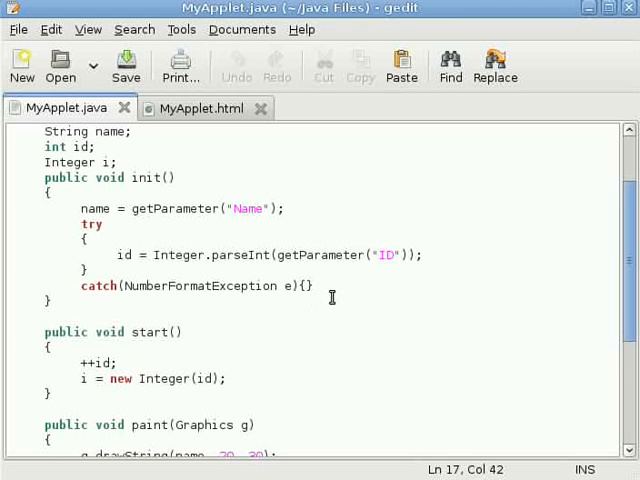
- Review start() incrementing id via new Integer and paint() drawing the name and ID strings
scroll(down, 3)
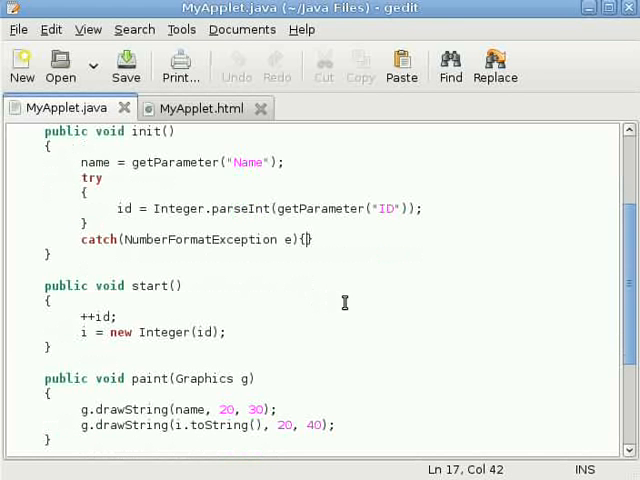
click(116, 316)
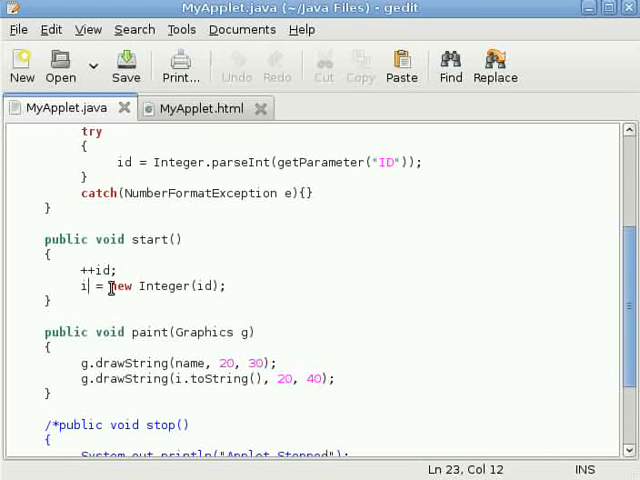
scroll(up, 3)
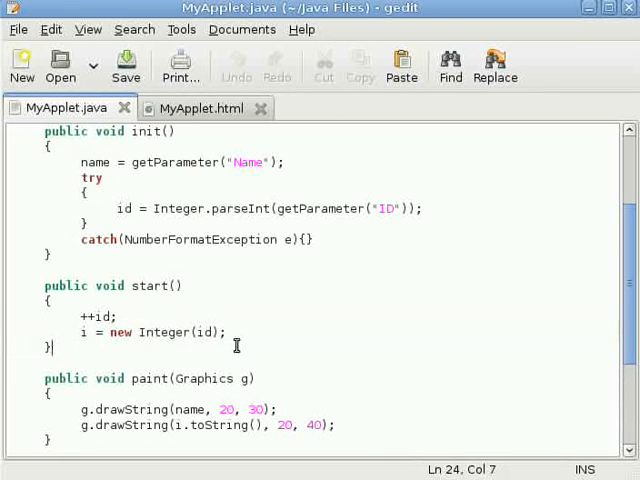
double_click(208, 332)
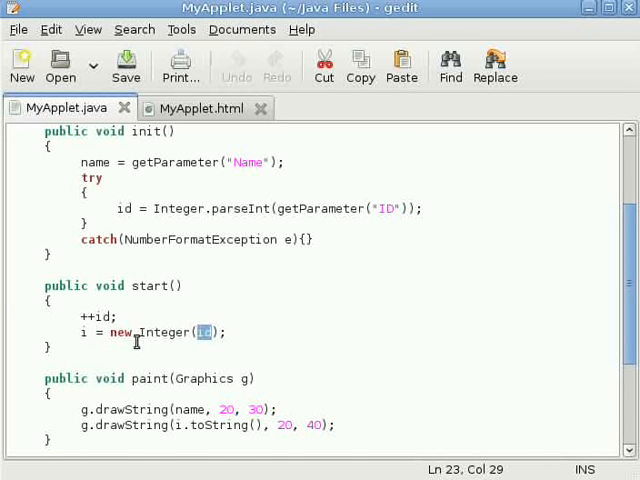
scroll(down, 3)
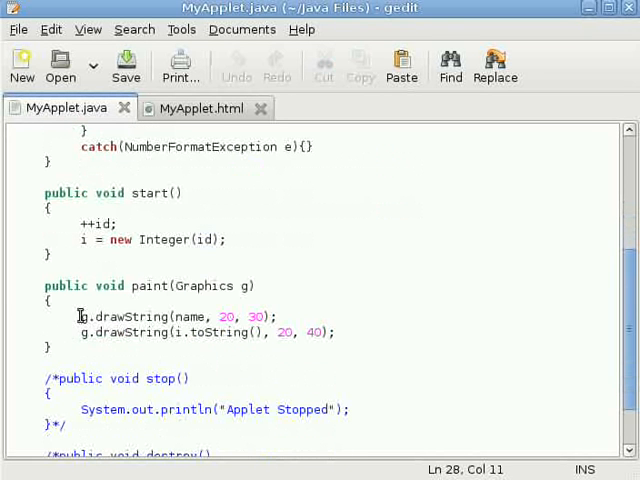
drag(80, 316, 212, 316)
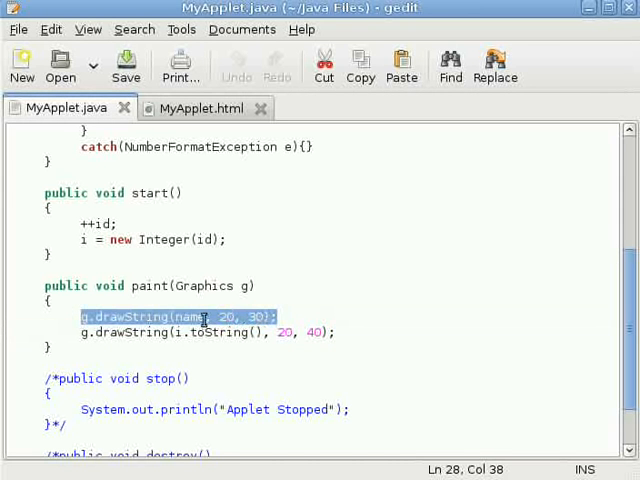
click(170, 332)
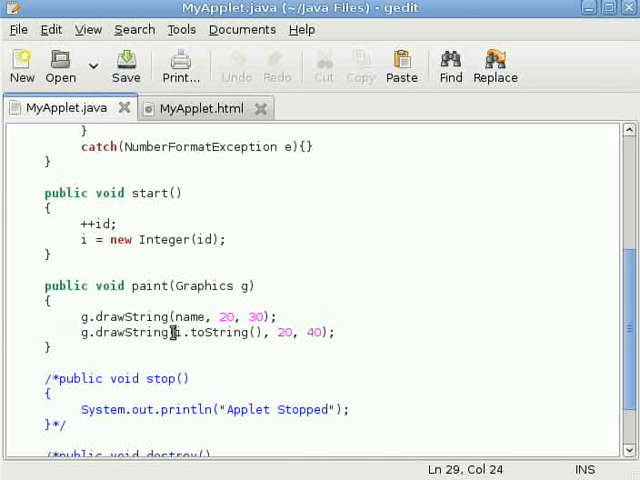
mouse_move(152, 340)
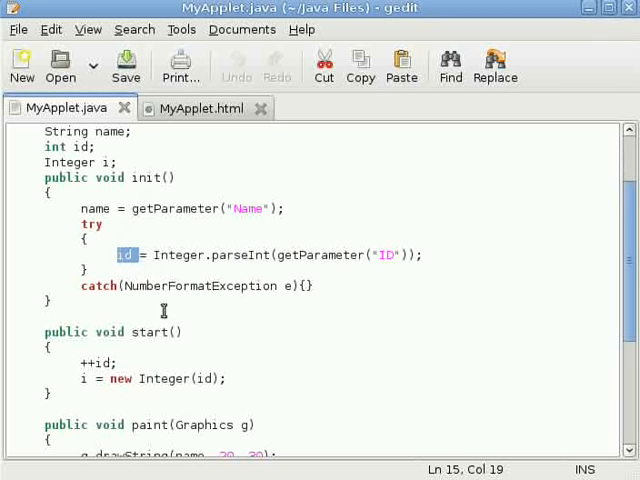
scroll(down, 3)
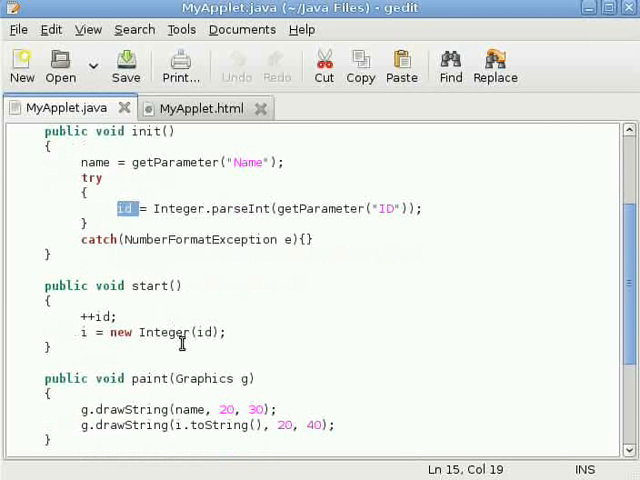
scroll(down, 3)
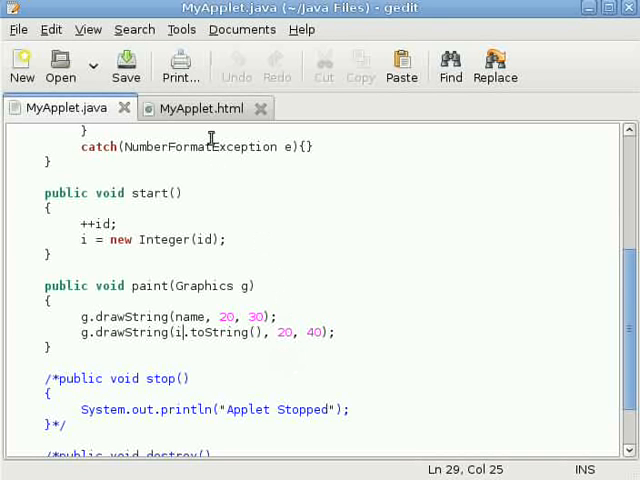
click(198, 108)
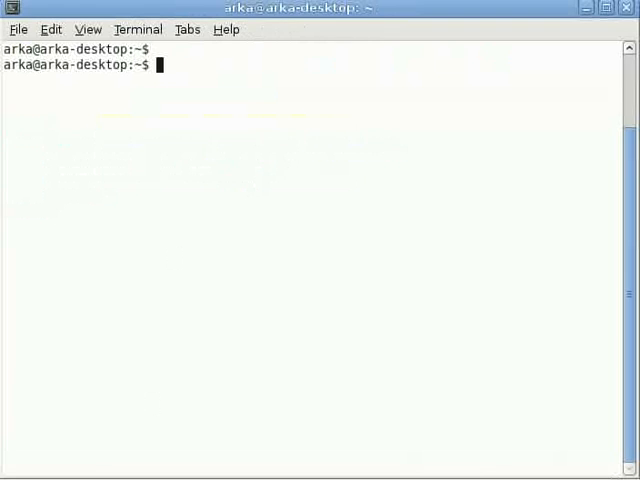
- Compile with javac "Java Files"/MyApplet.java, returning to the prompt without errors
text(javac ")
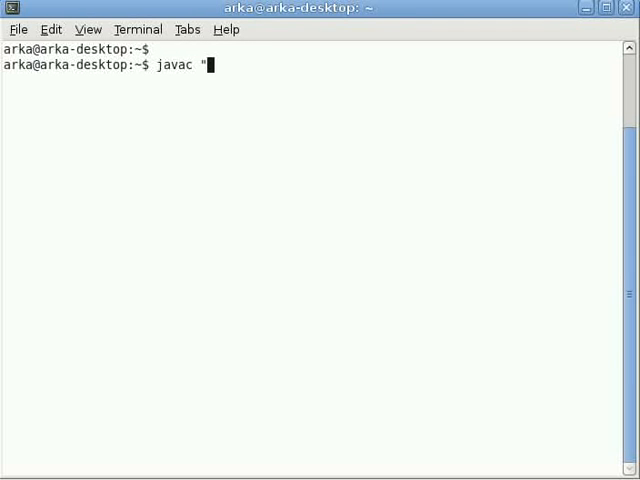
text(Java)
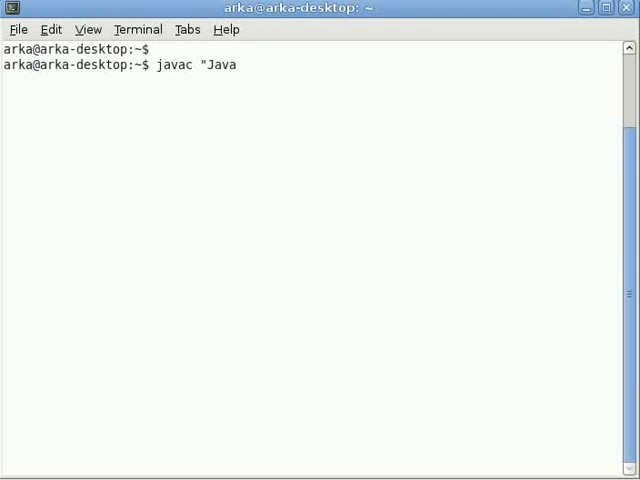
text(Files"/MyApp)
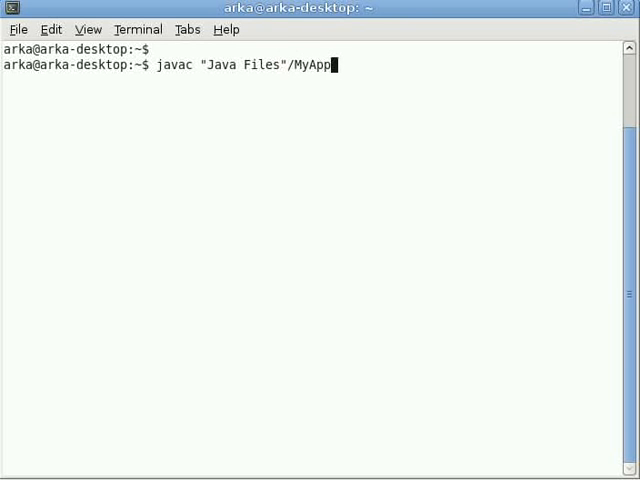
text(le)
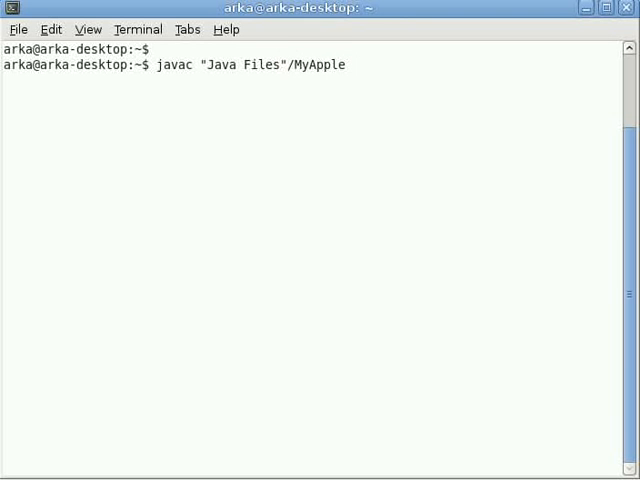
text(et.java)
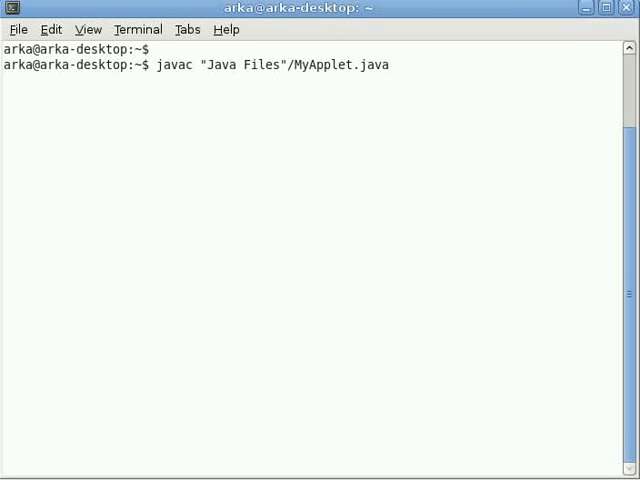
key(Return)
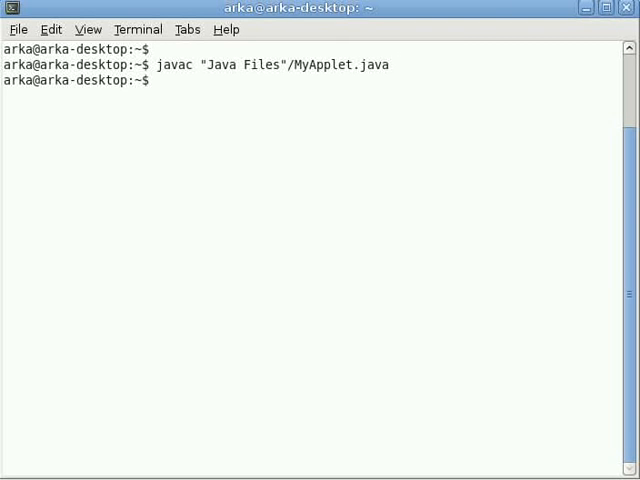
- Enter the command appletviewer "Java Files"/MyApplet.html to launch the applet
text(appletvi)
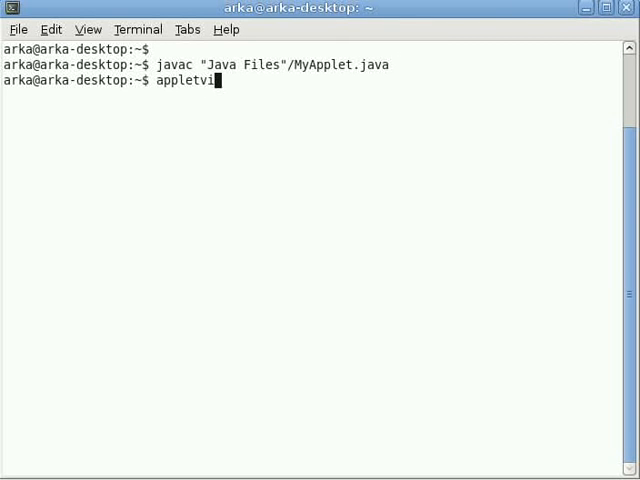
text(ewer)
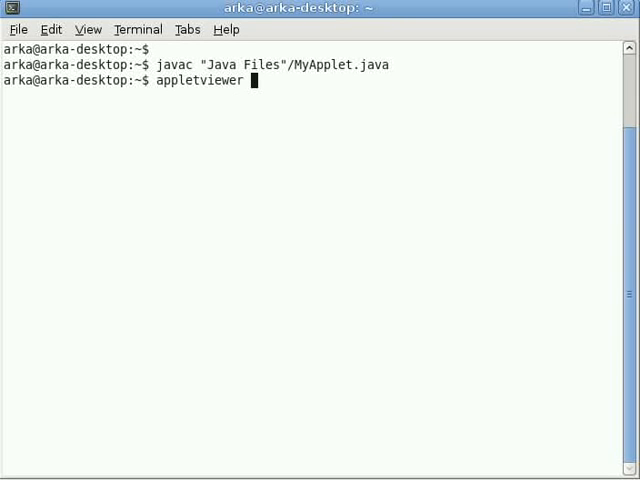
text("Java)
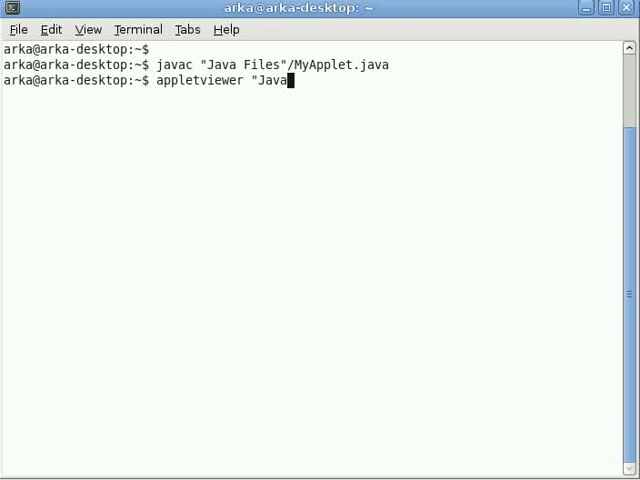
text(Fi)
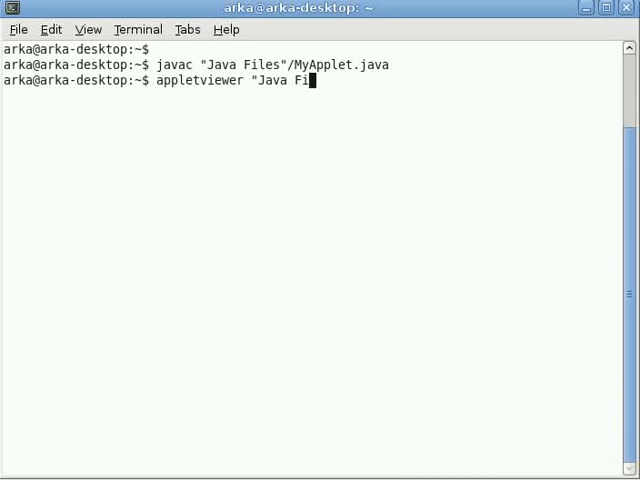
text(les)
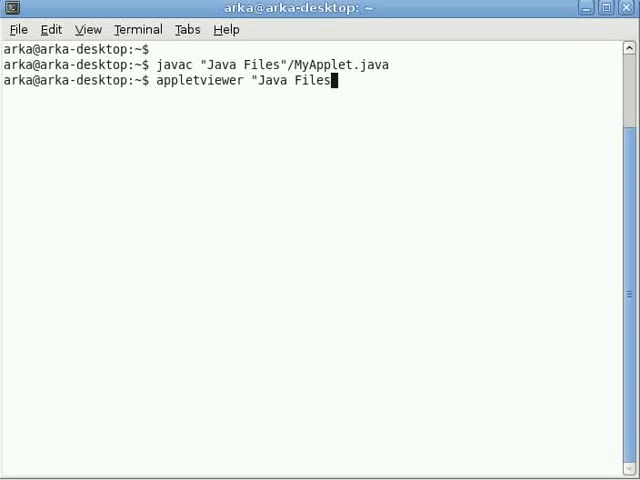
text("/)
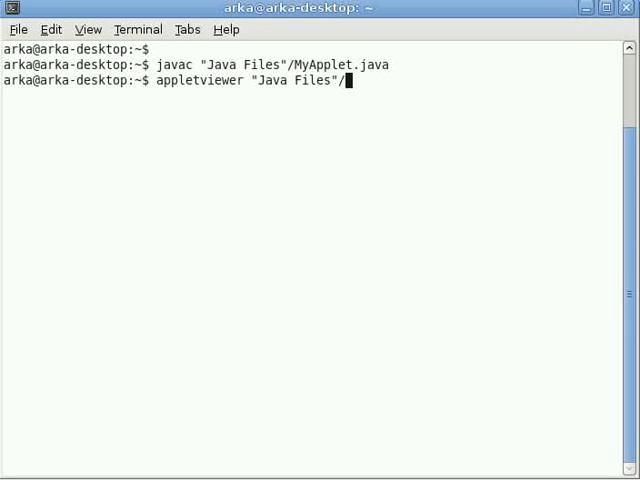
text(MyApplet)
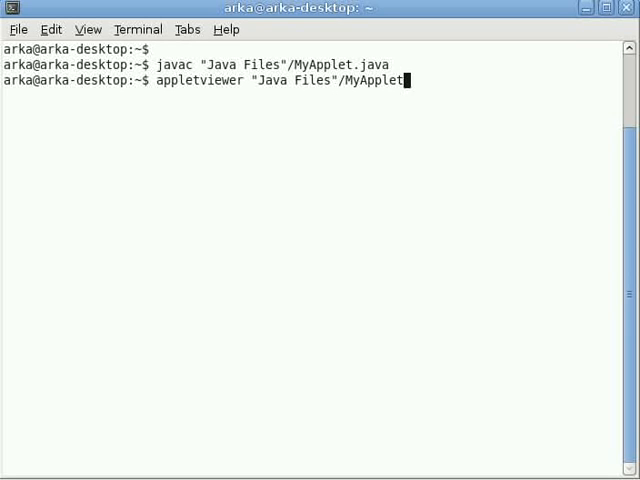
text(h)
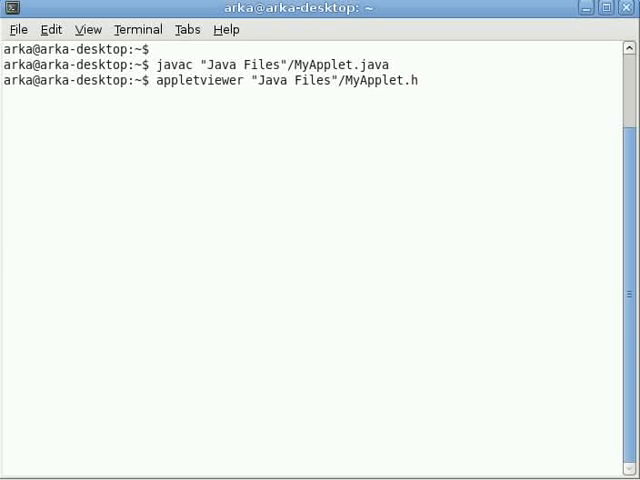
text(tml)
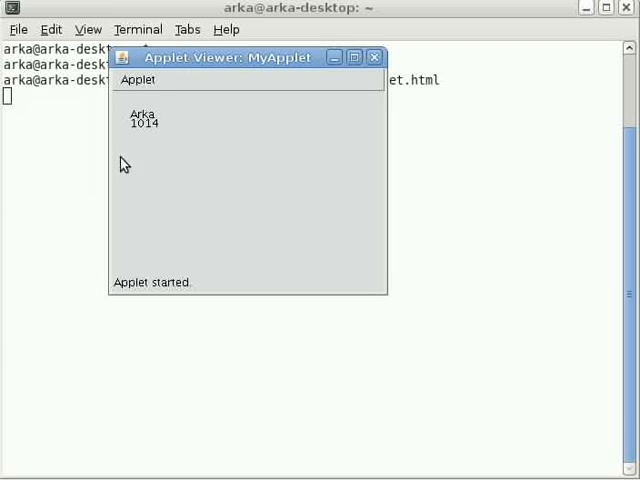
mouse_move(152, 126)
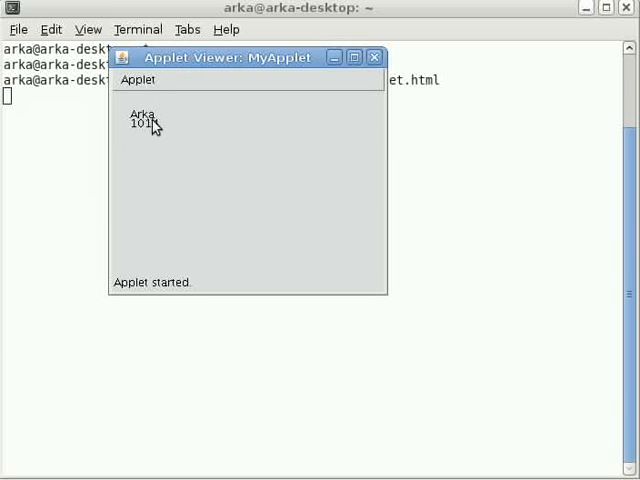
mouse_move(140, 136)
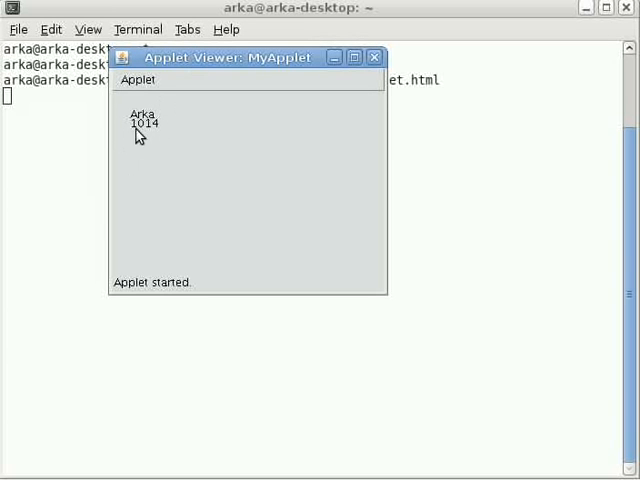
mouse_move(368, 78)
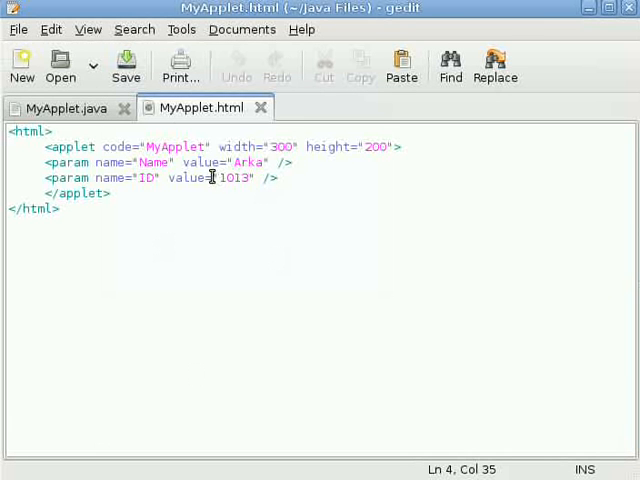
- Link value="1013" in the HTML to ++id and getParameter("ID") in MyApplet.java, explaining the displayed 1014
click(64, 108)
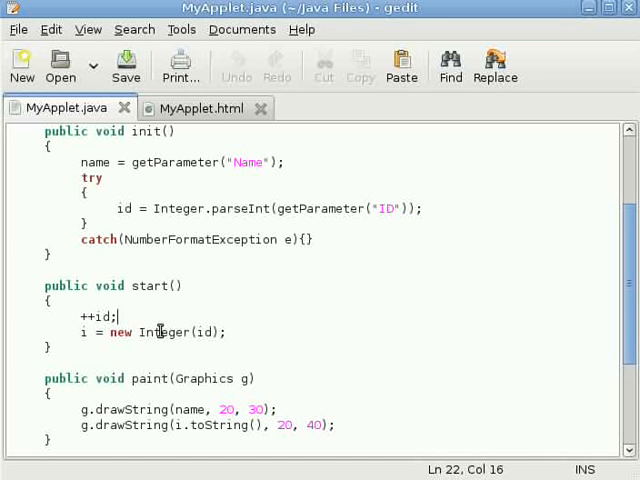
mouse_move(168, 344)
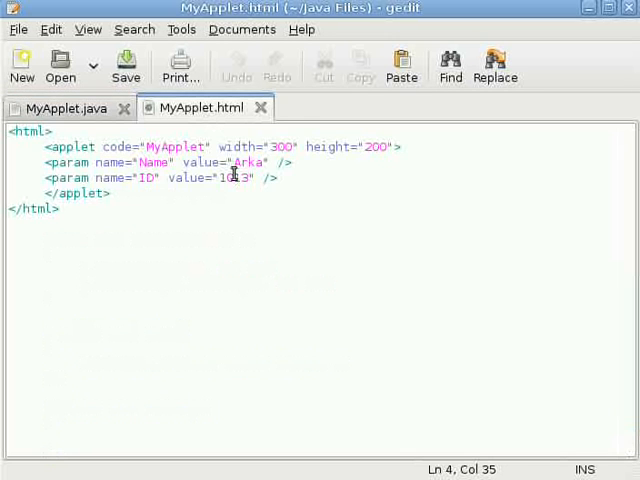
click(64, 108)
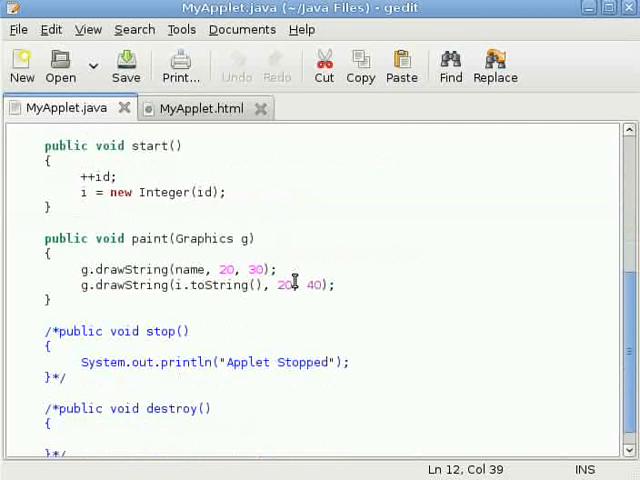
scroll(up, 3)
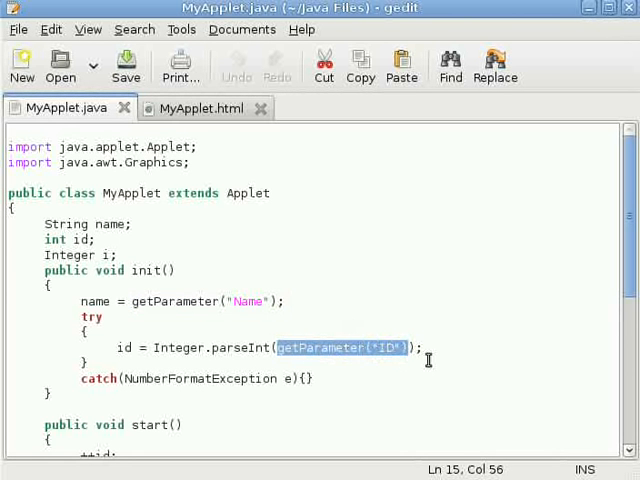
scroll(down, 3)
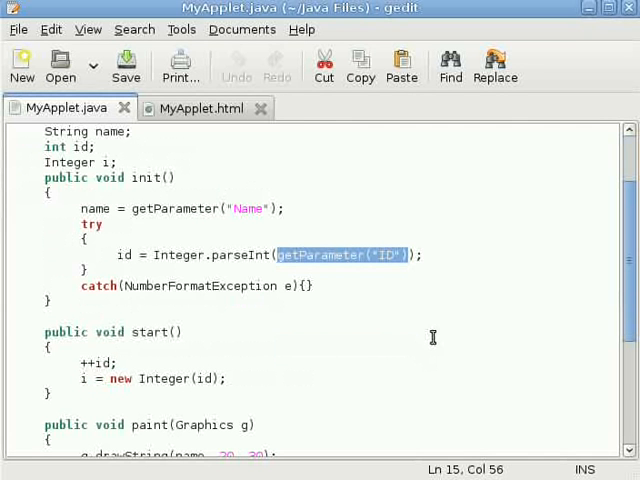